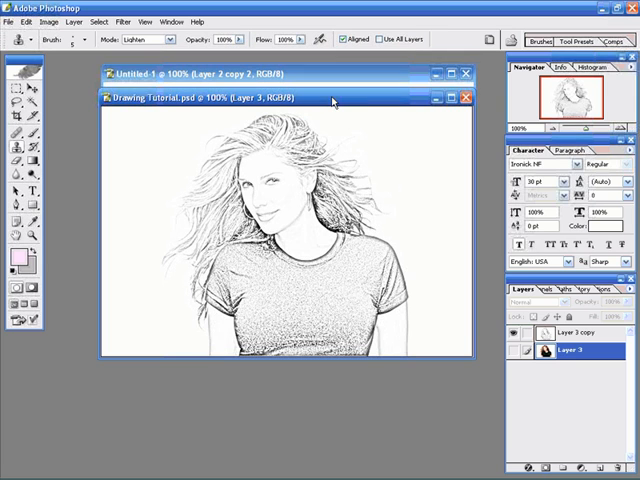
mouse_move(278, 246)
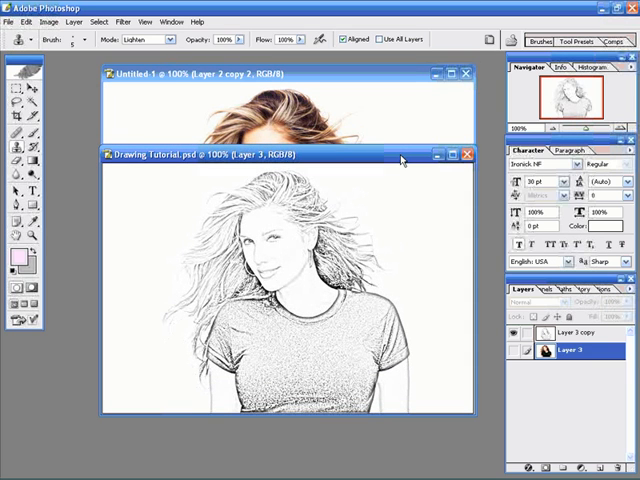
mouse_move(292, 312)
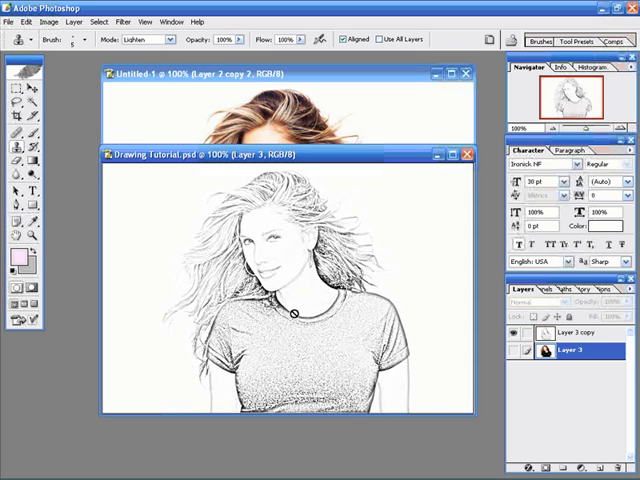
mouse_move(408, 192)
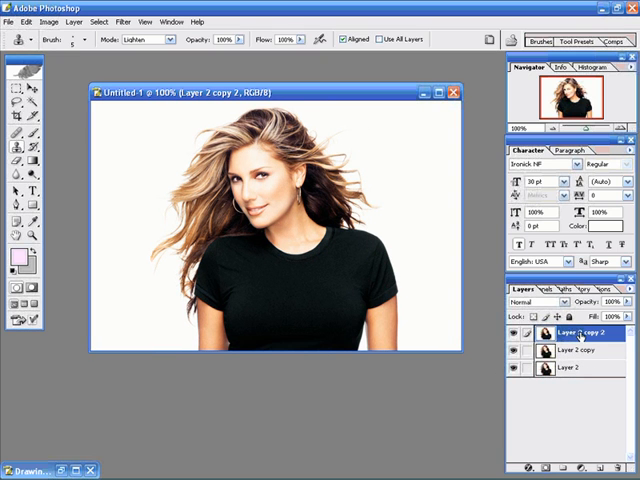
- Select the top photo copy (Layer 2 copy 2) as the working layer
left_click(536, 300)
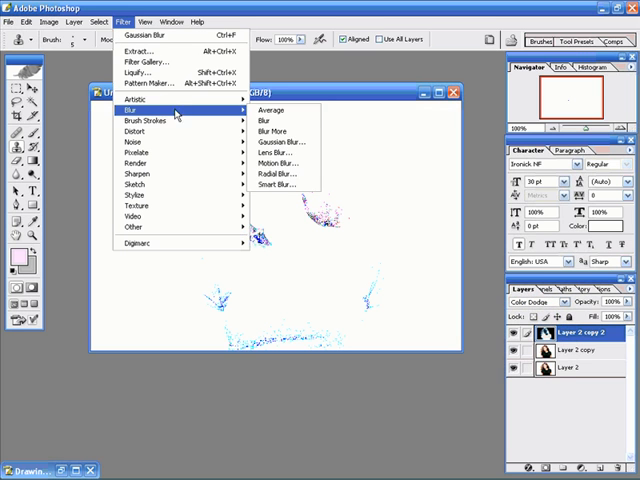
mouse_move(284, 140)
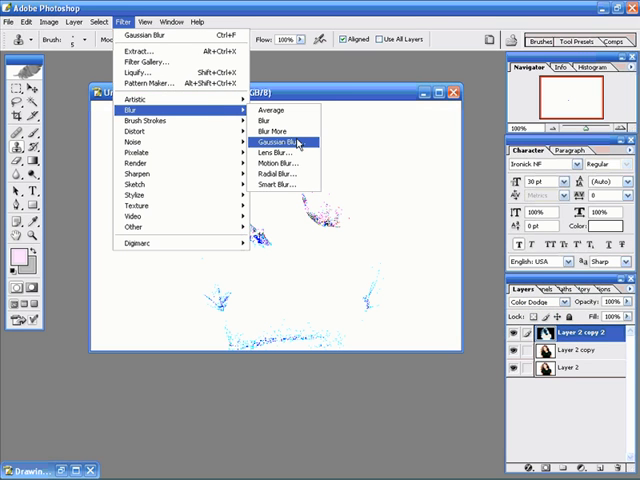
- Apply a Gaussian Blur with the Radius raised until the woman's sketch outlines appear
left_click(280, 140)
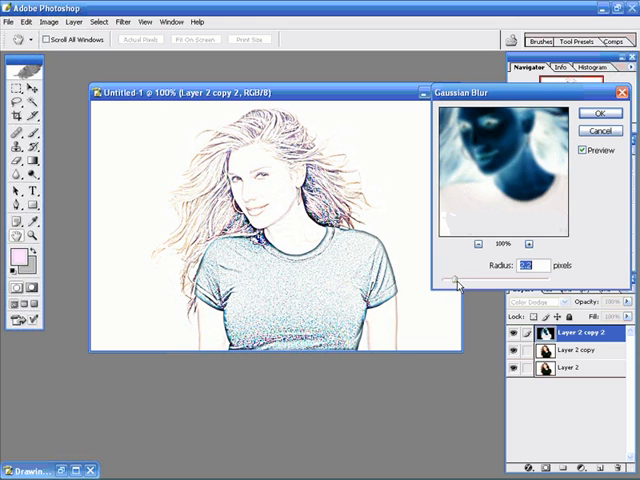
left_click(600, 112)
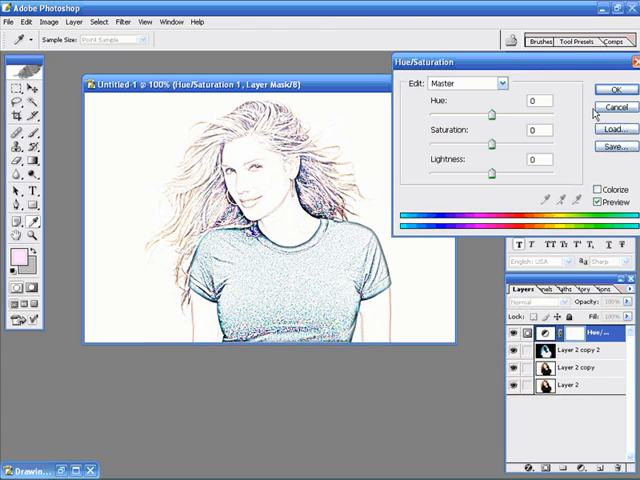
mouse_move(494, 146)
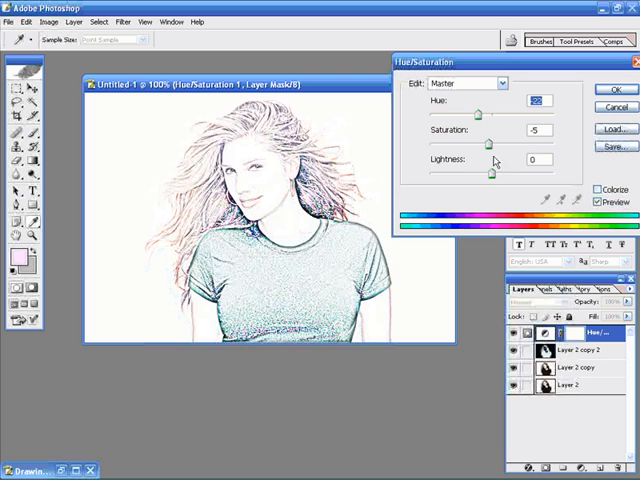
- Drag the Hue/Saturation sliders to shift the colorized tint from purple to pale green
left_click_drag(490, 172, 476, 172)
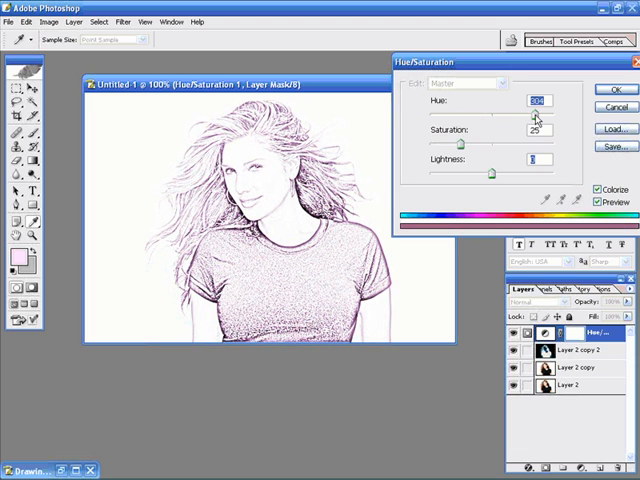
left_click_drag(524, 116, 484, 116)
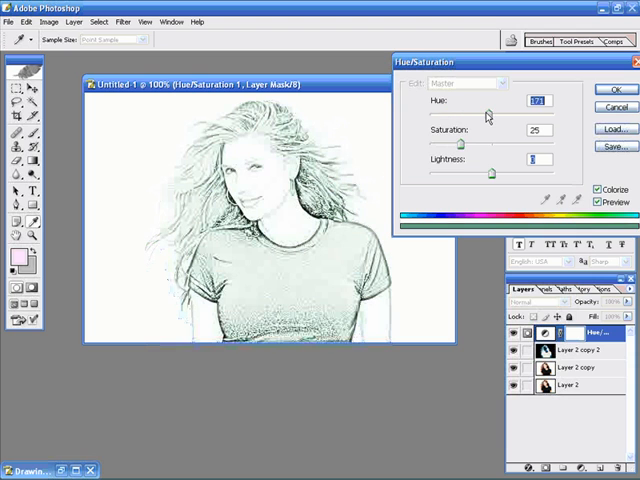